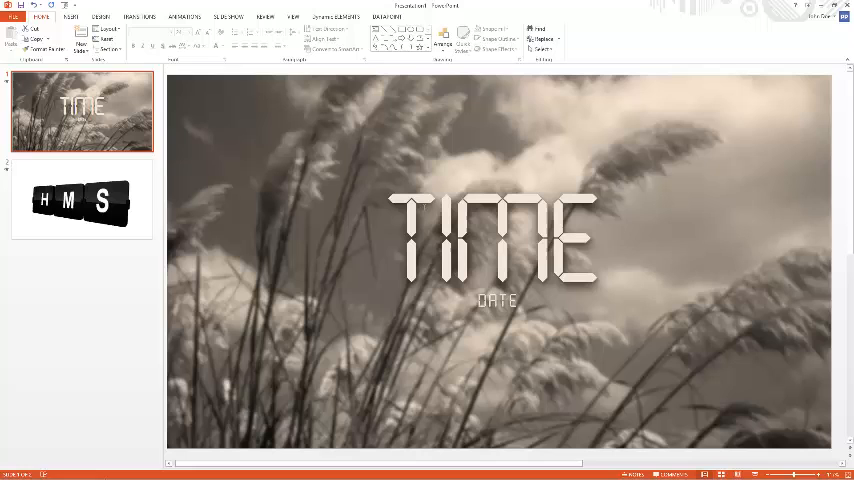
Open the Header and Footer dialog from the Insert tab to view date and time options
click(71, 17)
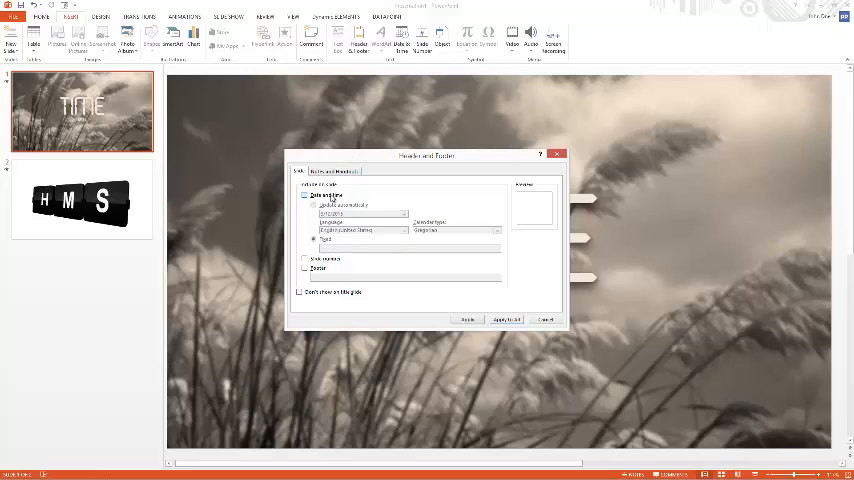
click(315, 206)
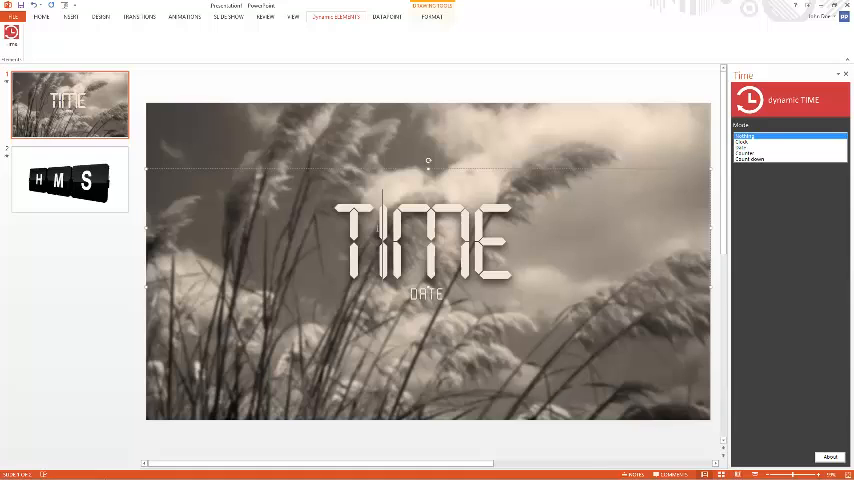
mouse_move(594, 171)
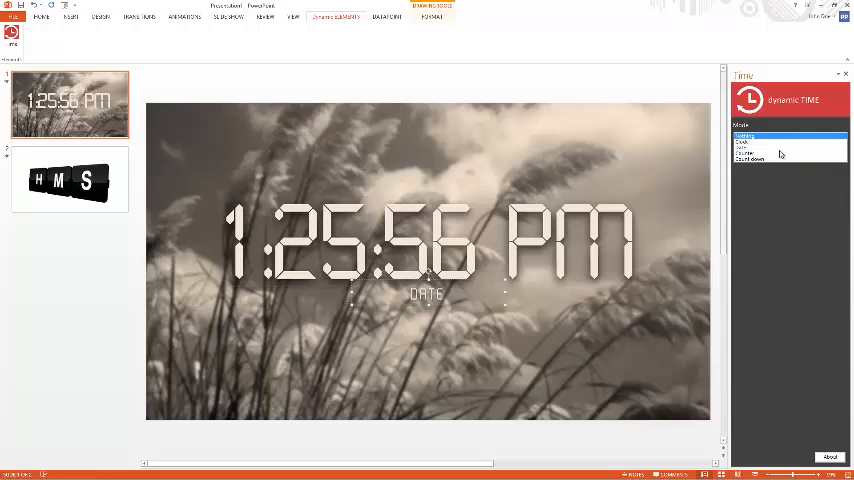
Select the DATE text box on the TIME slide
click(770, 148)
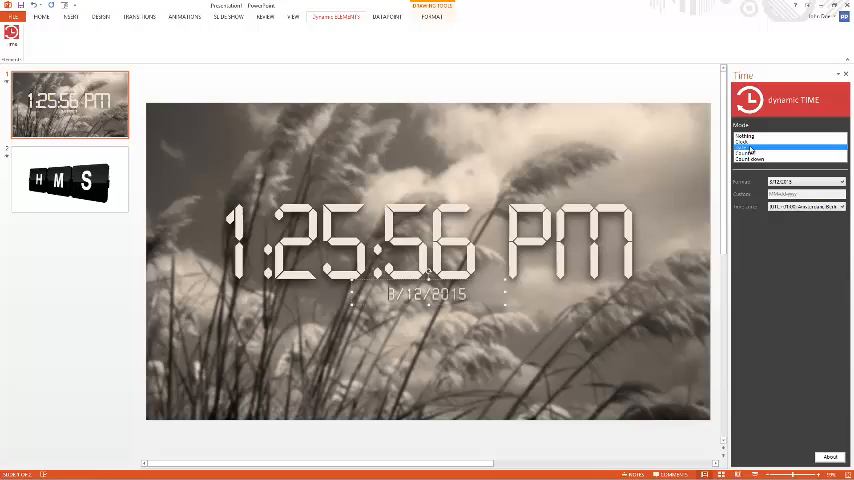
Go to slide 2 with the flip-clock digits
click(69, 180)
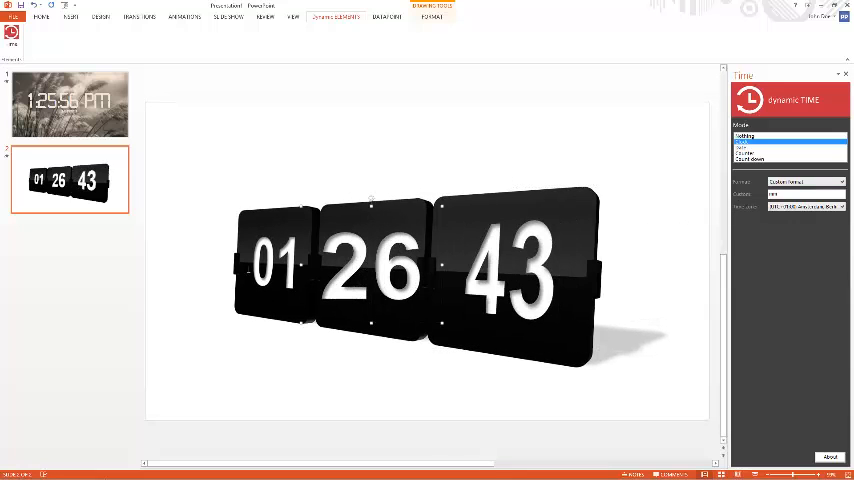
Return to slide 1 and switch the sample deck to Slide Sorter view
click(69, 103)
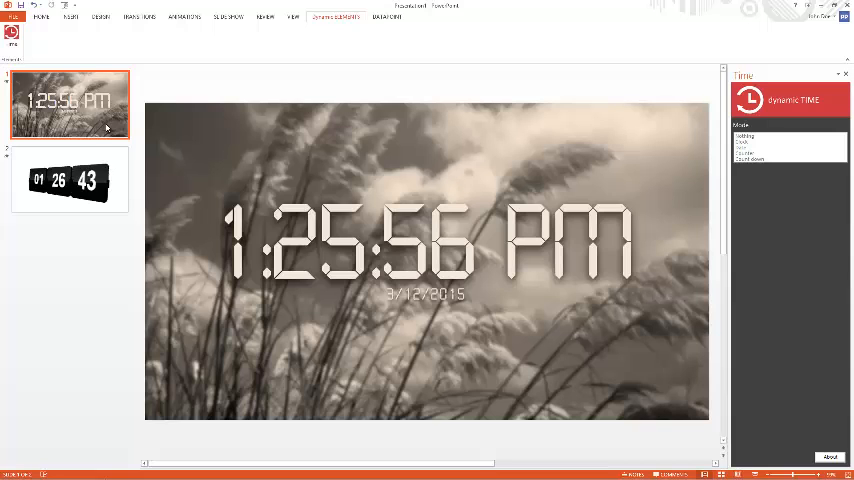
click(53, 35)
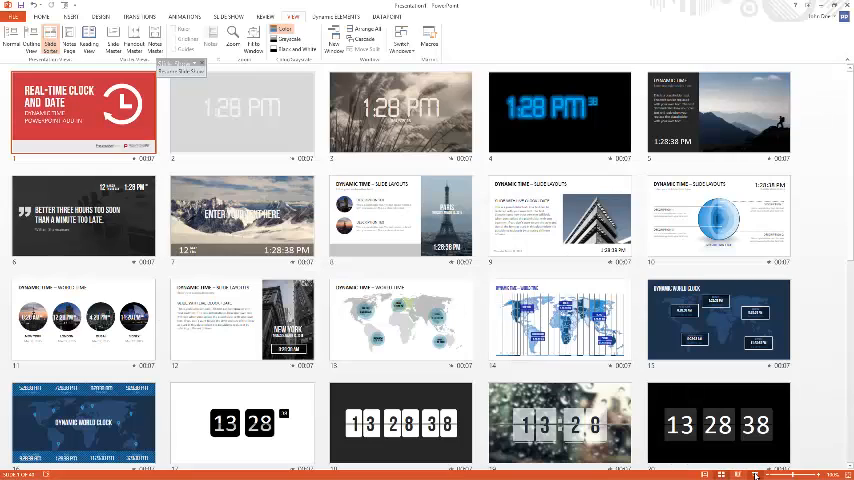